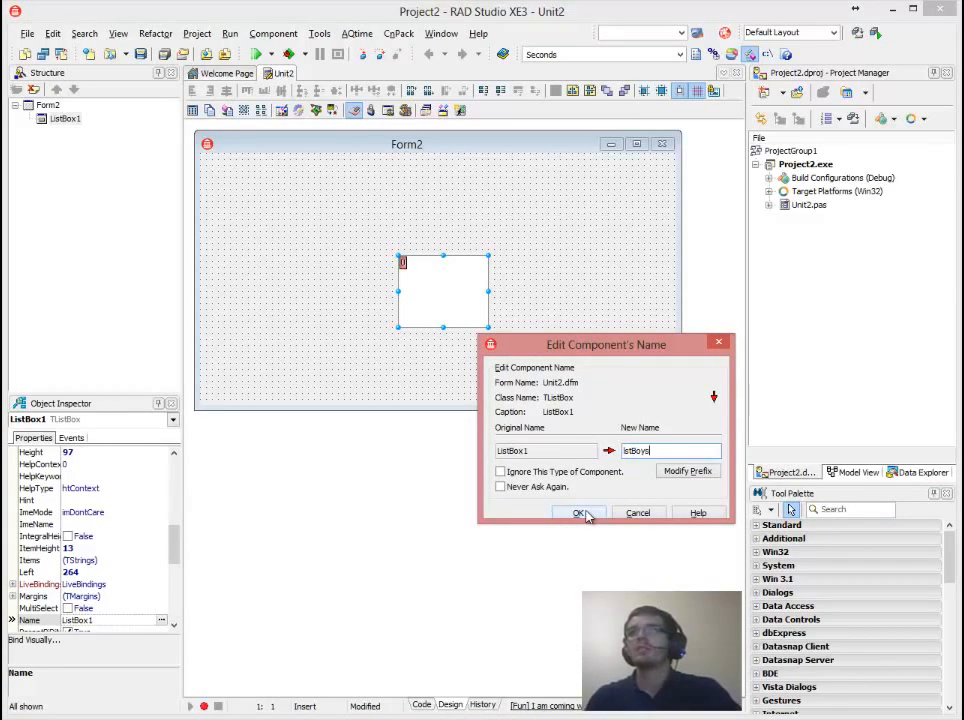
# Name the first list box lstBoys and add a second TListBox named lstGirls beside it.
pyautogui.click(580, 512)
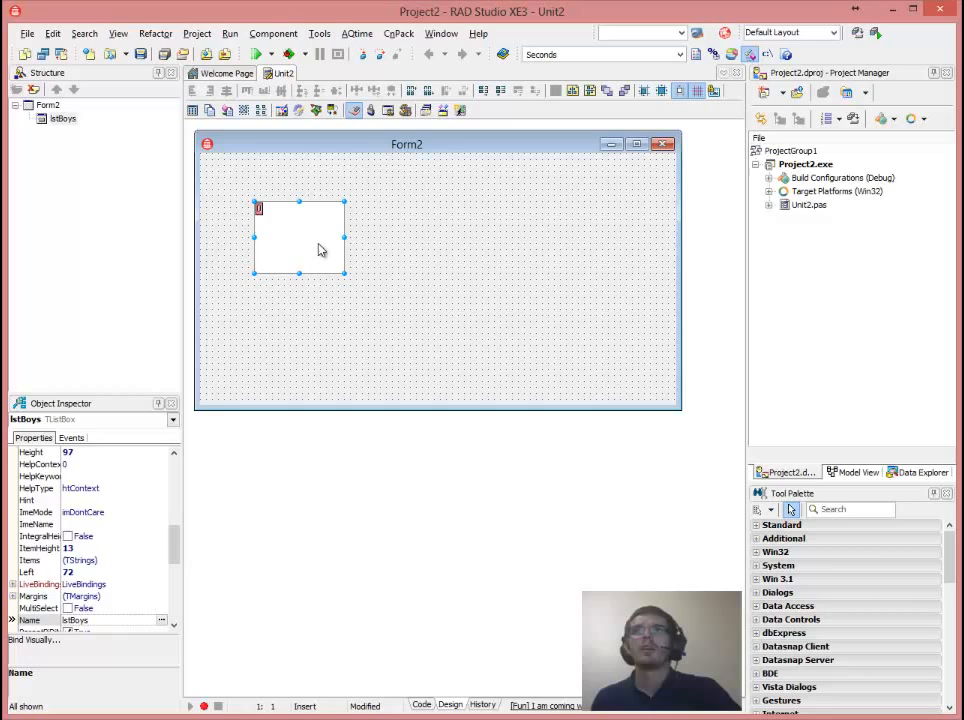
pyautogui.click(848, 510)
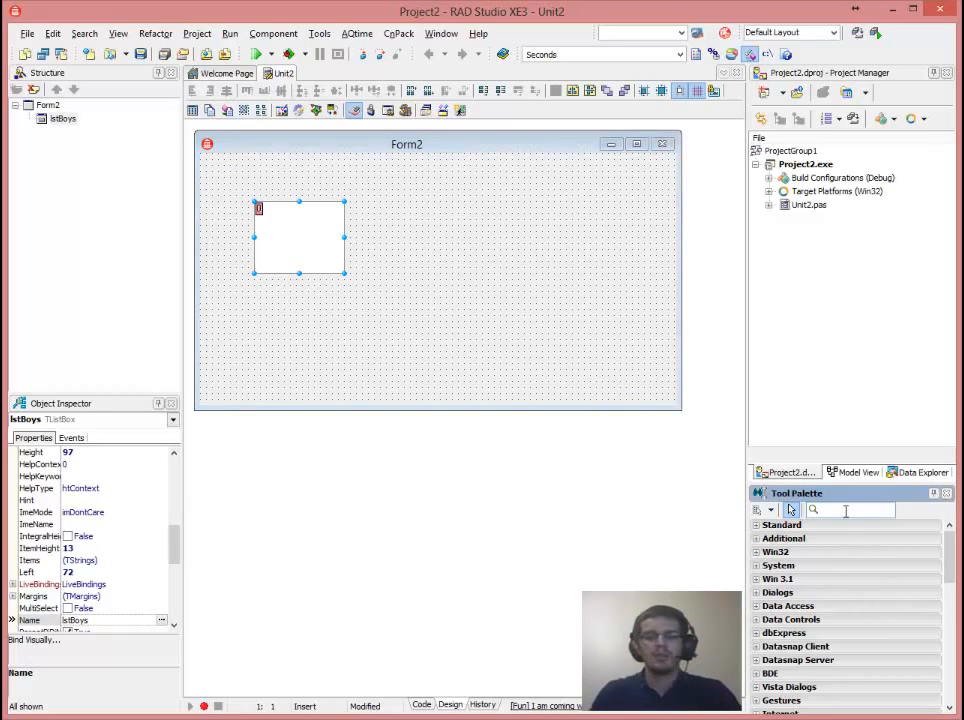
pyautogui.write('lstGirls')
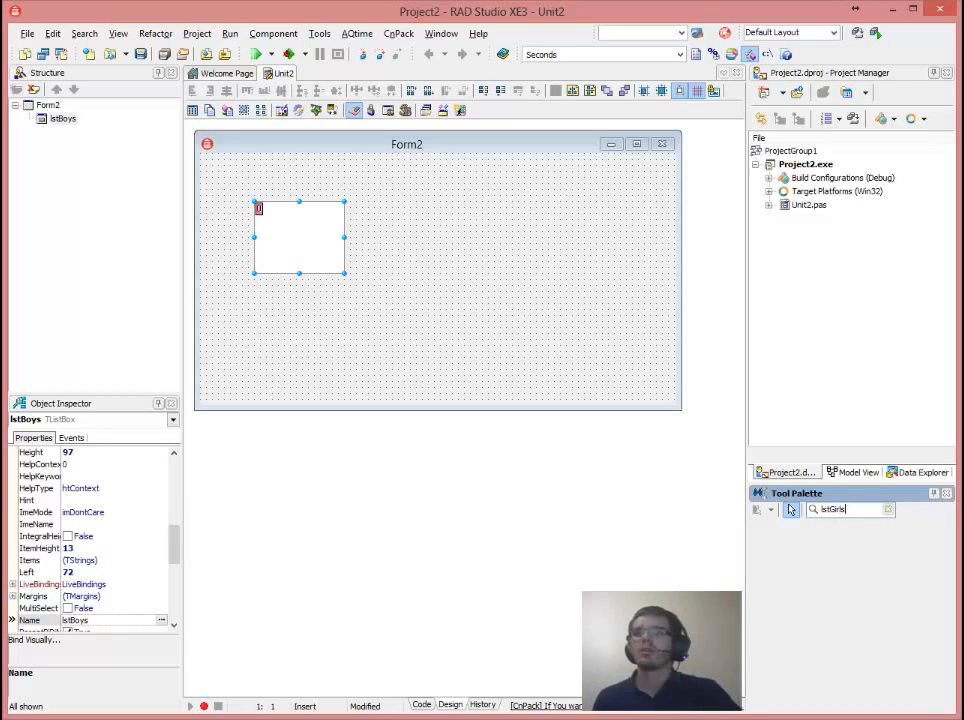
pyautogui.moveTo(520, 630)
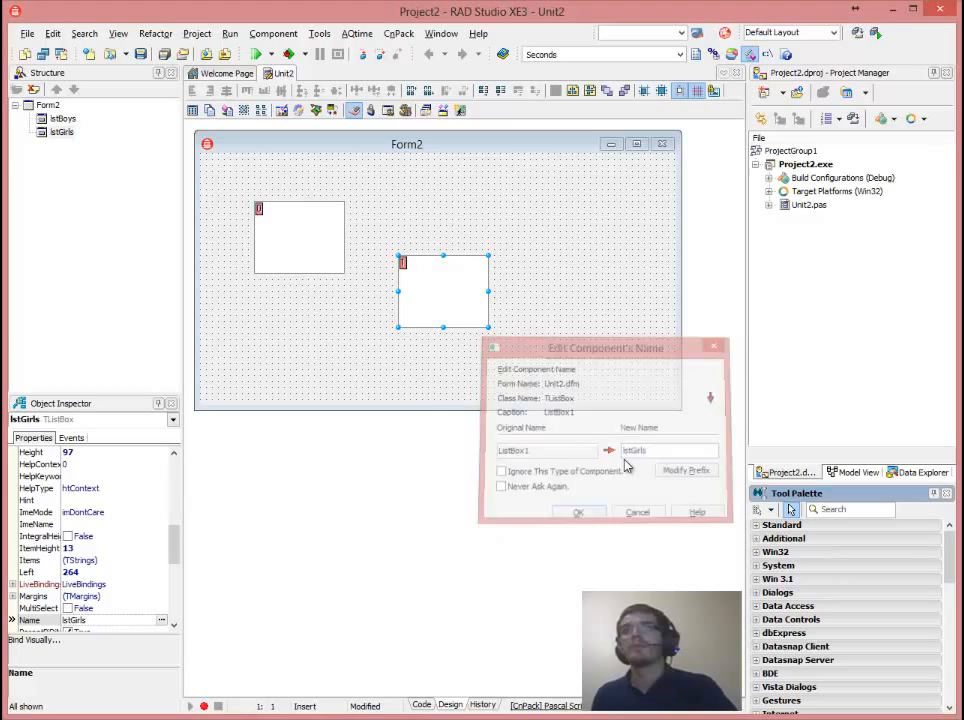
pyautogui.click(578, 512)
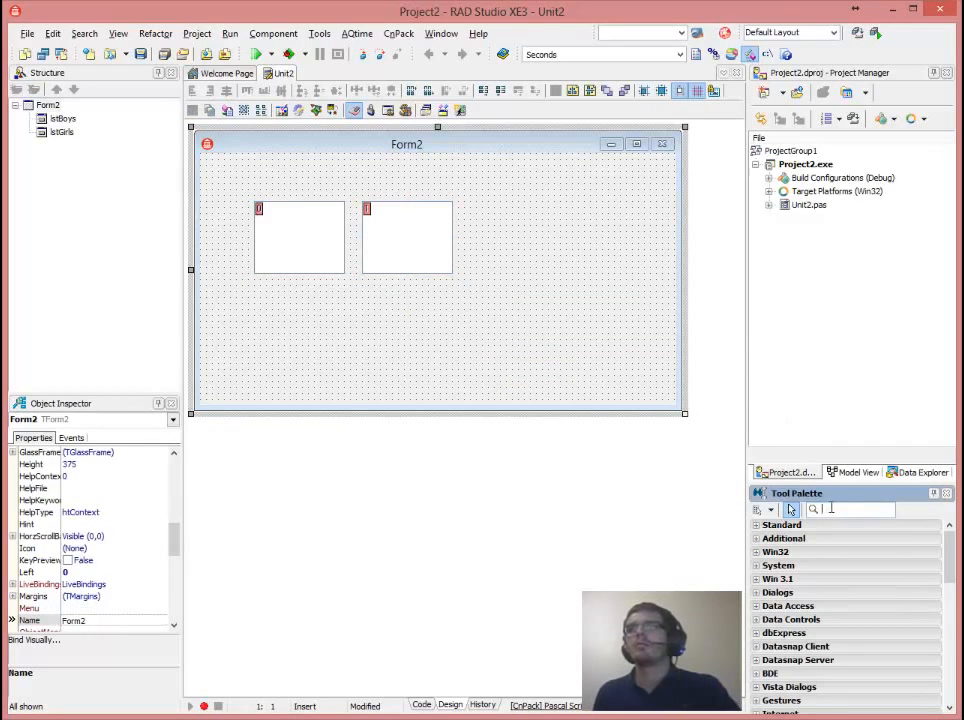
# Add two TButtons named btnBoys and btnGirls above the list boxes.
pyautogui.write('tbu')
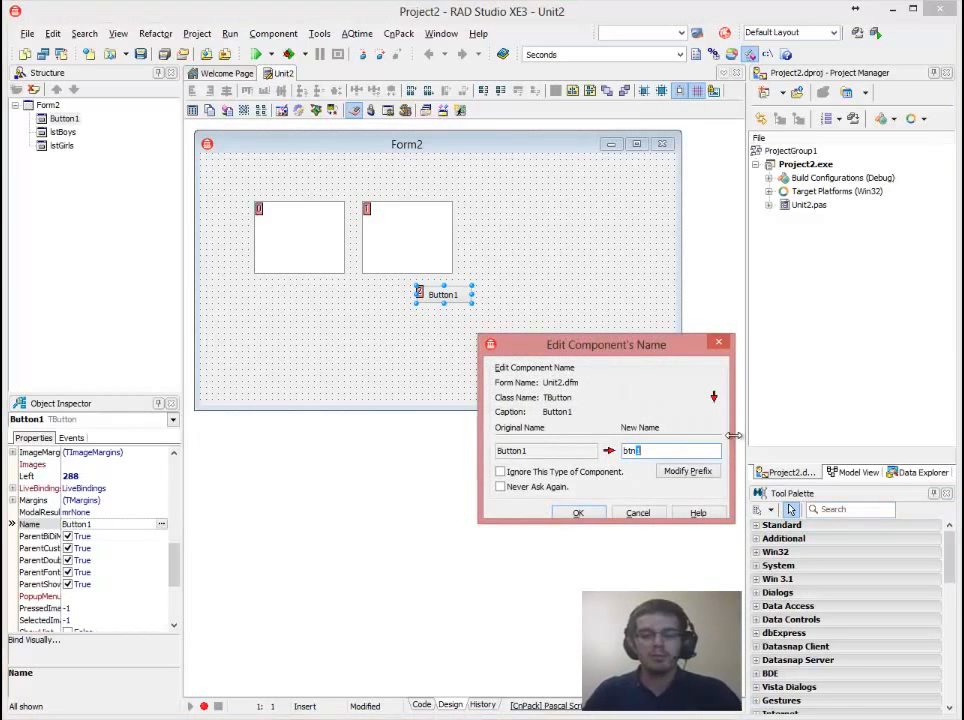
pyautogui.click(578, 512)
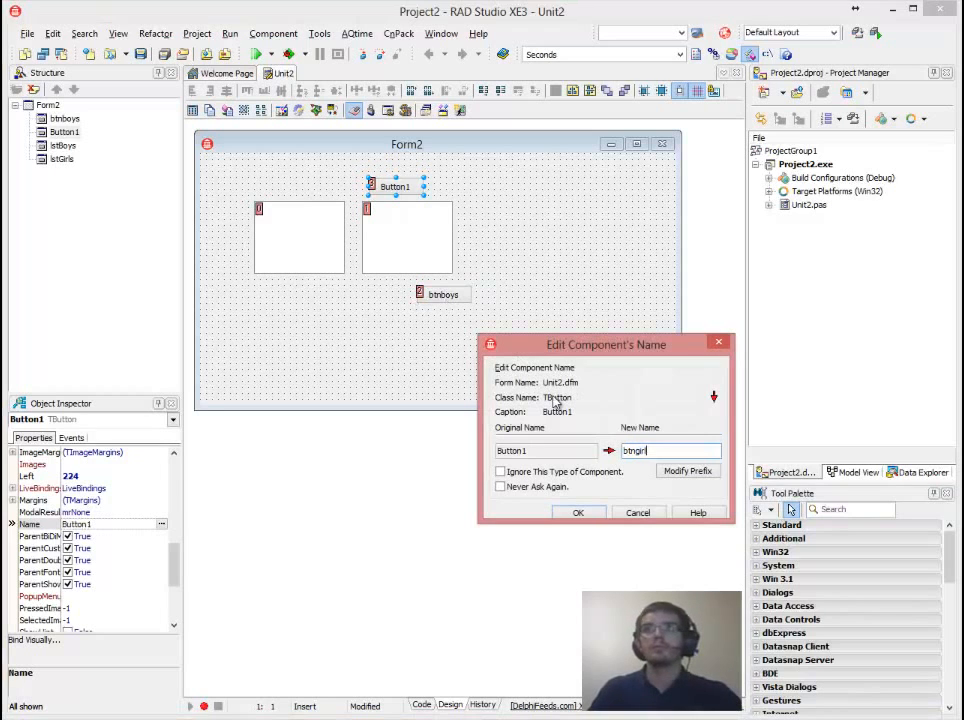
pyautogui.click(578, 512)
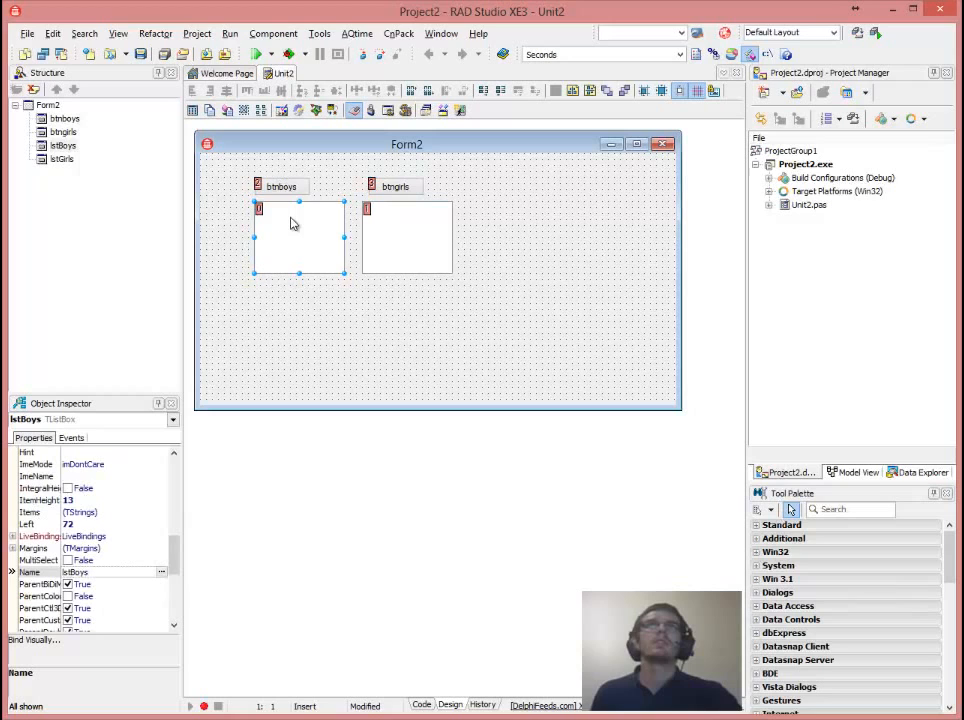
# Stretch the lstBoys and lstGirls list boxes taller beneath their buttons.
pyautogui.click(388, 186)
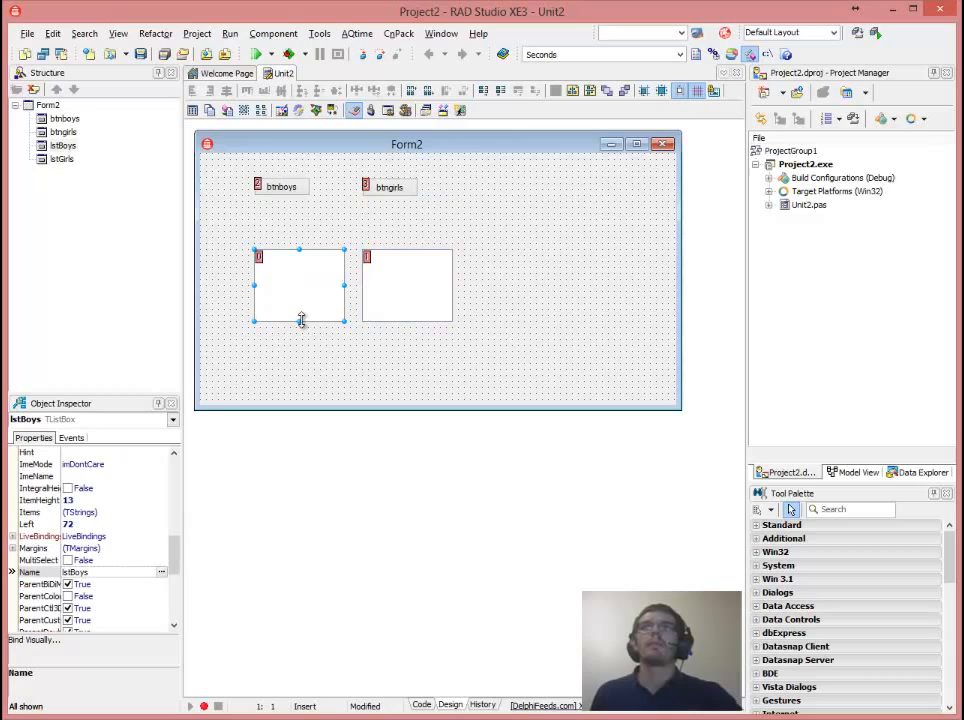
pyautogui.click(408, 290)
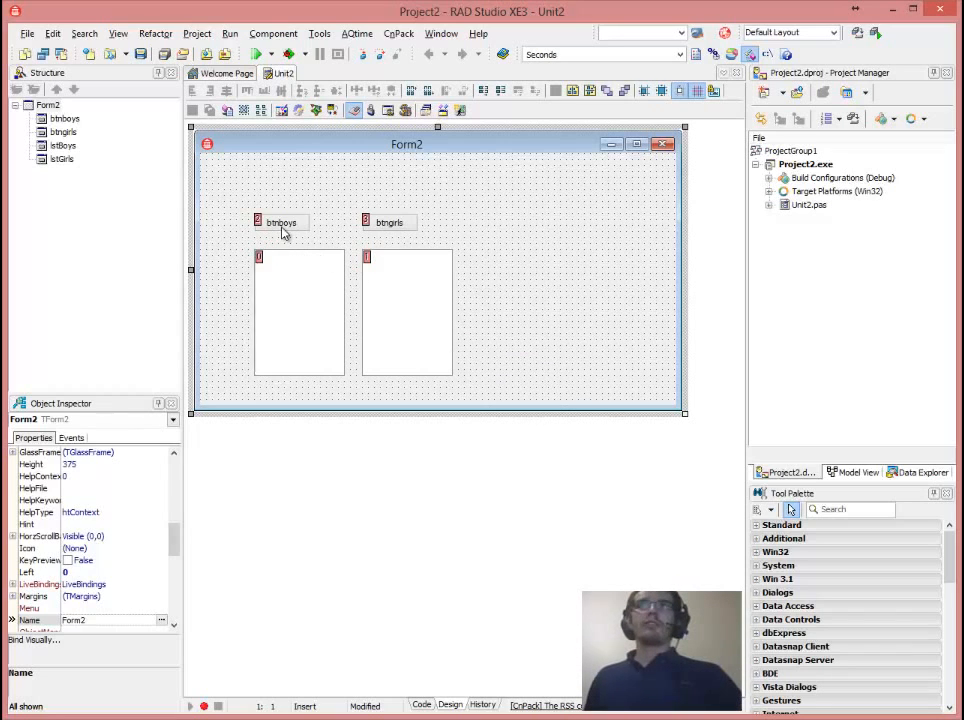
pyautogui.click(280, 220)
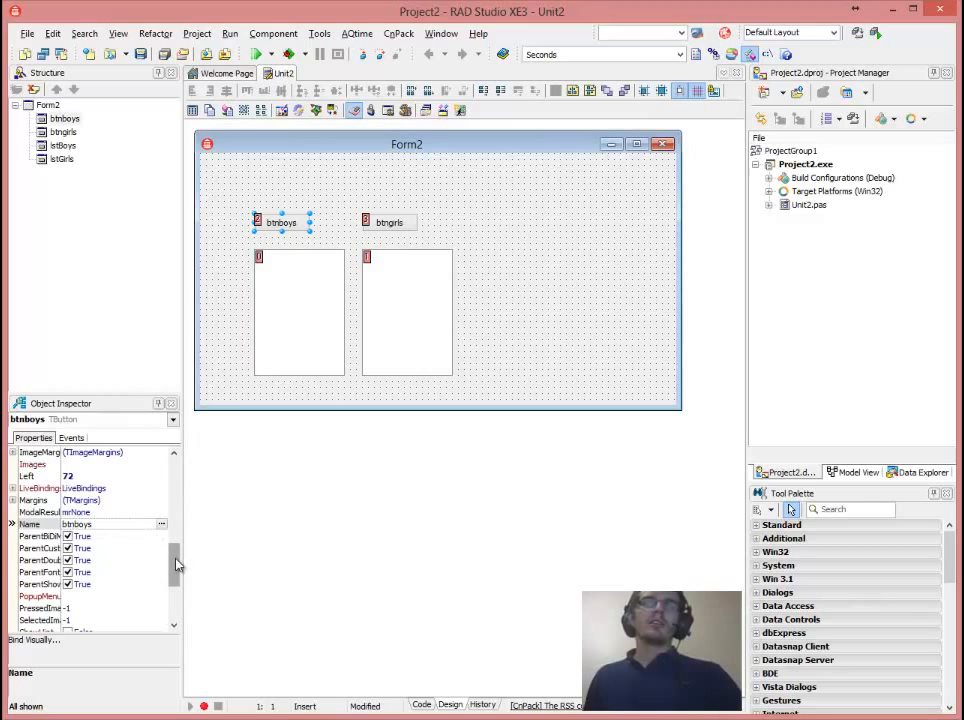
# Set the button captions to Boys and Girls in the Object Inspector.
pyautogui.scroll(-3)
pyautogui.write('Boys')
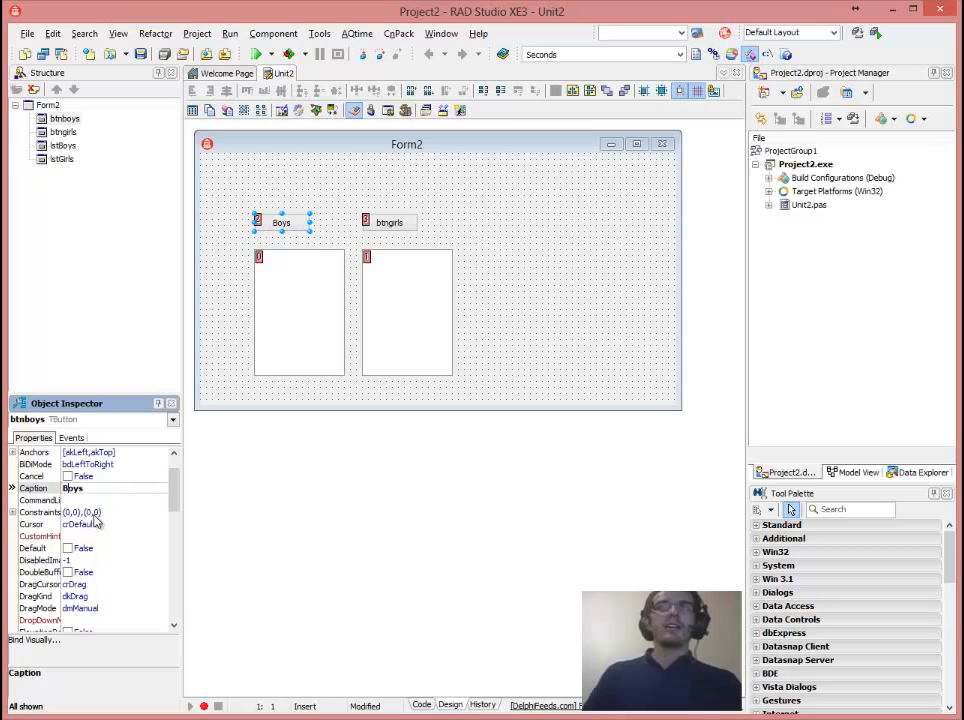
pyautogui.click(388, 220)
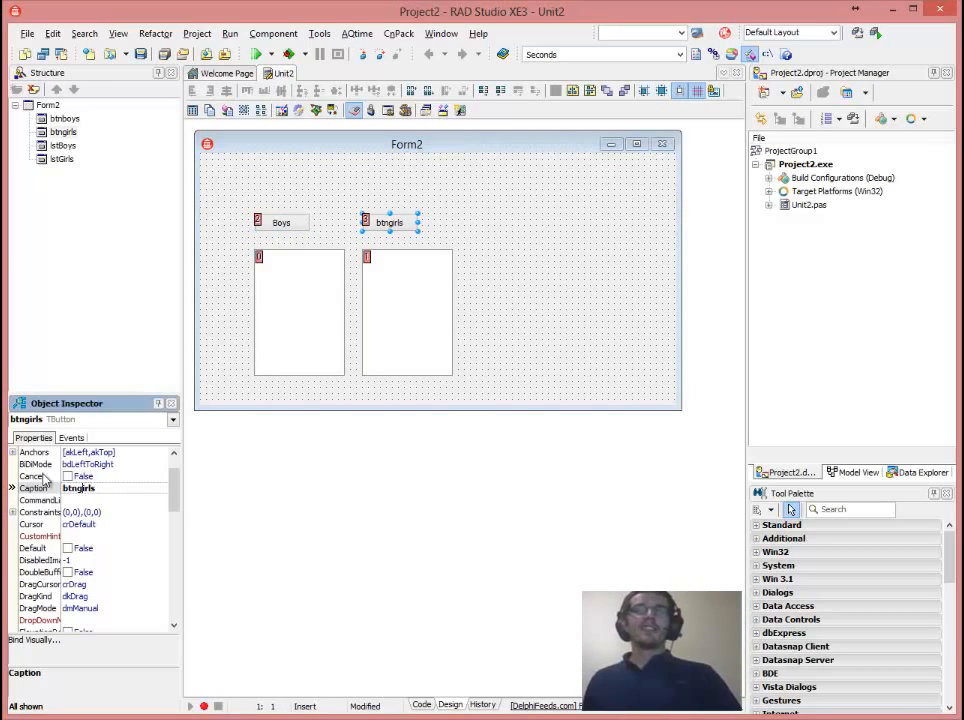
pyautogui.write('Girls')
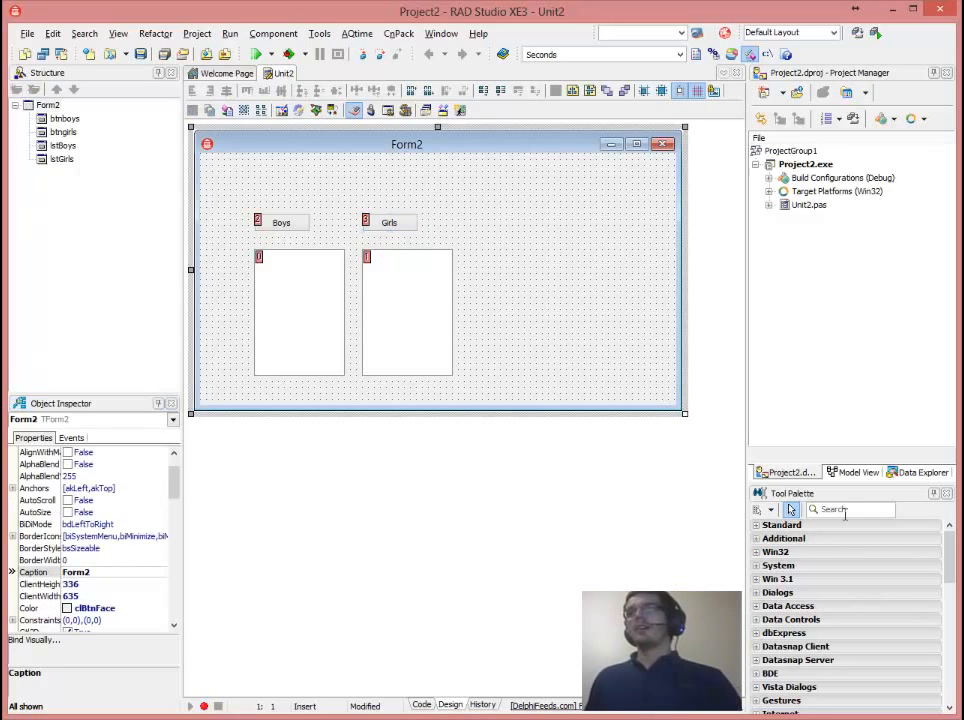
# Add a TEdit named edtInput above the buttons with its Text cleared.
pyautogui.write('tedit')
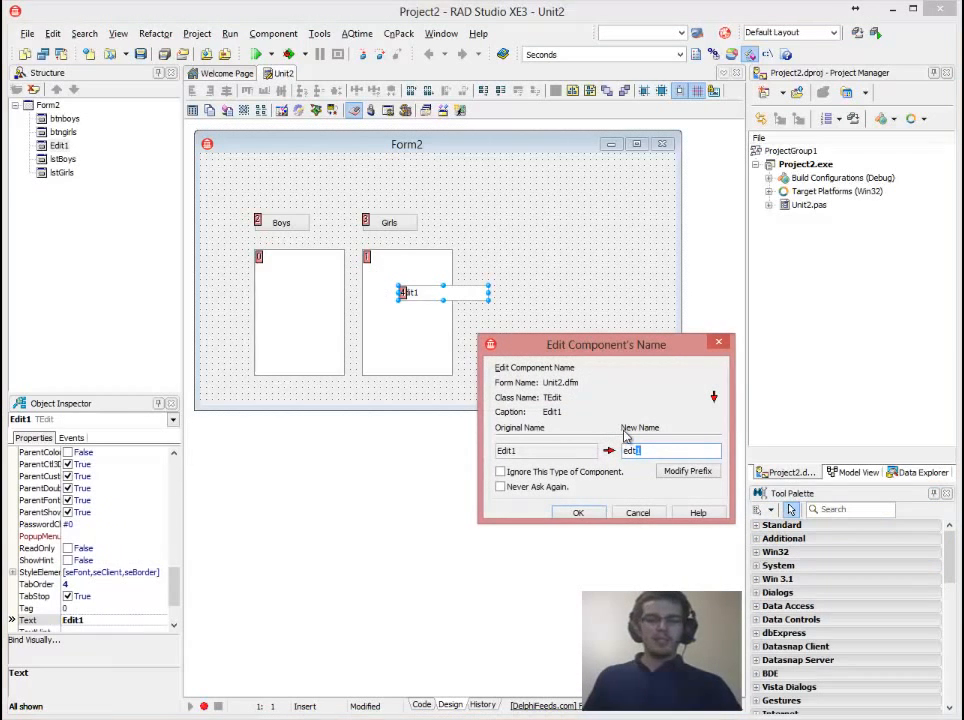
pyautogui.write('N')
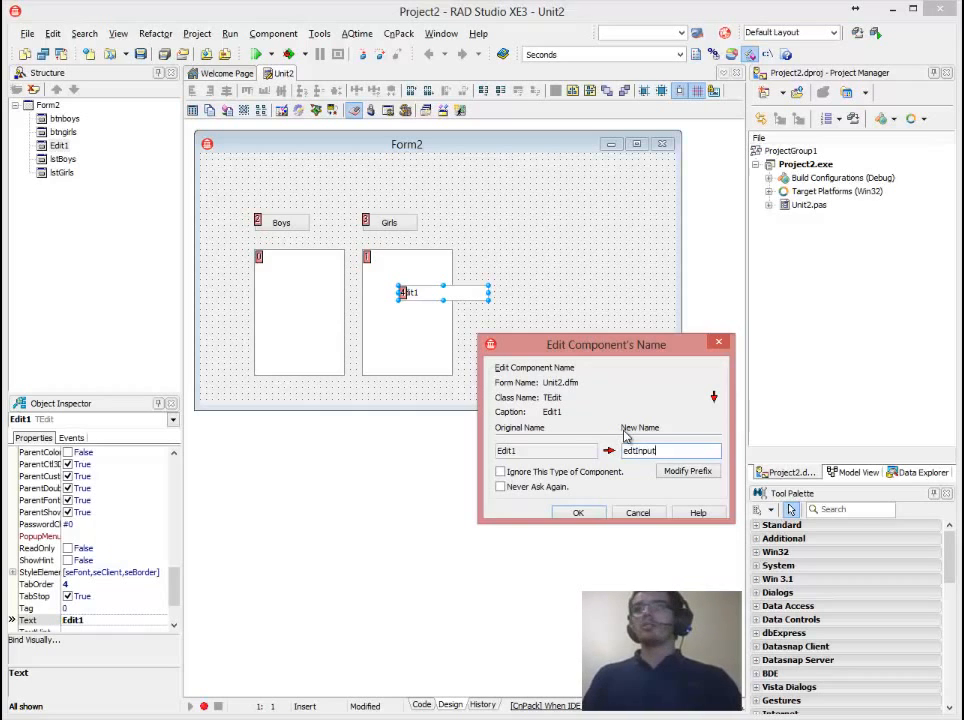
pyautogui.click(578, 512)
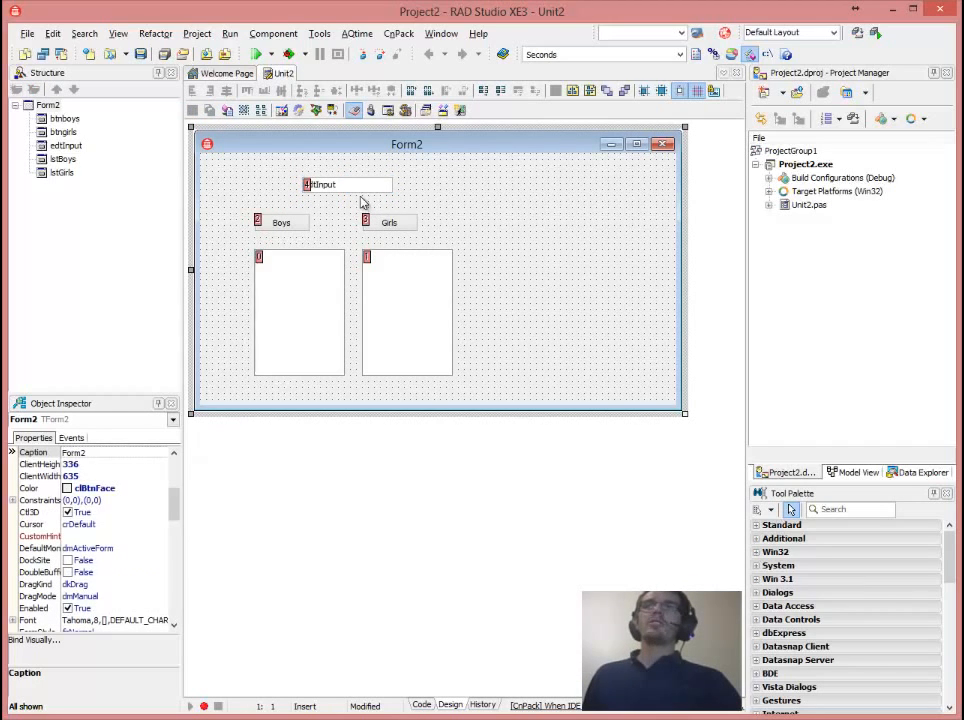
pyautogui.click(344, 184)
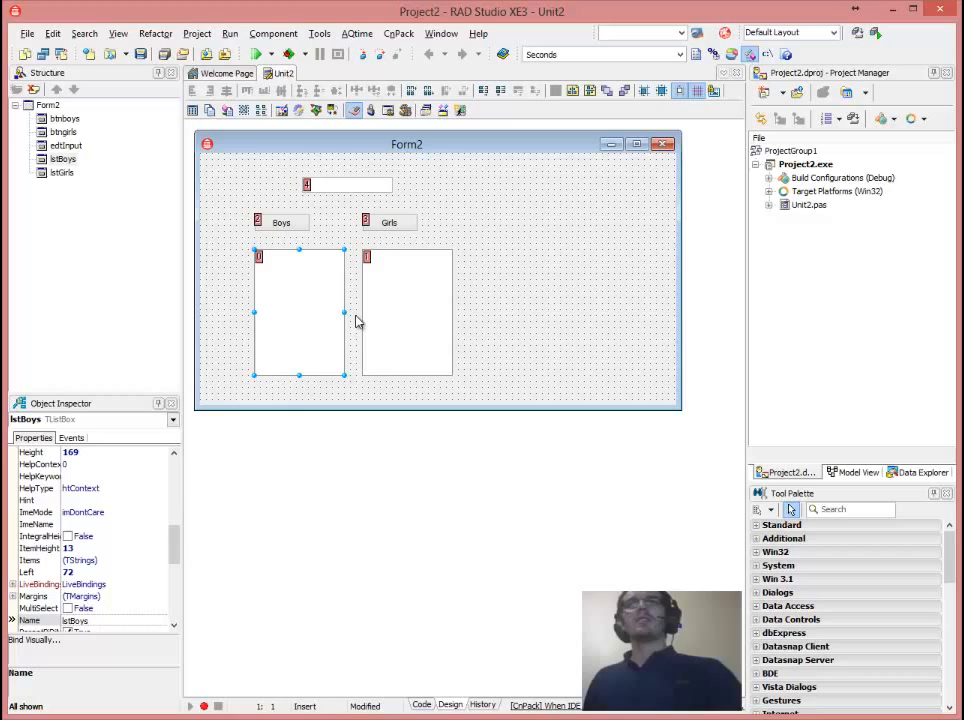
# In btnboysClick write lstBoys.Items.Add(edtInput.Text); using code completion.
pyautogui.click(408, 312)
pyautogui.write('l')
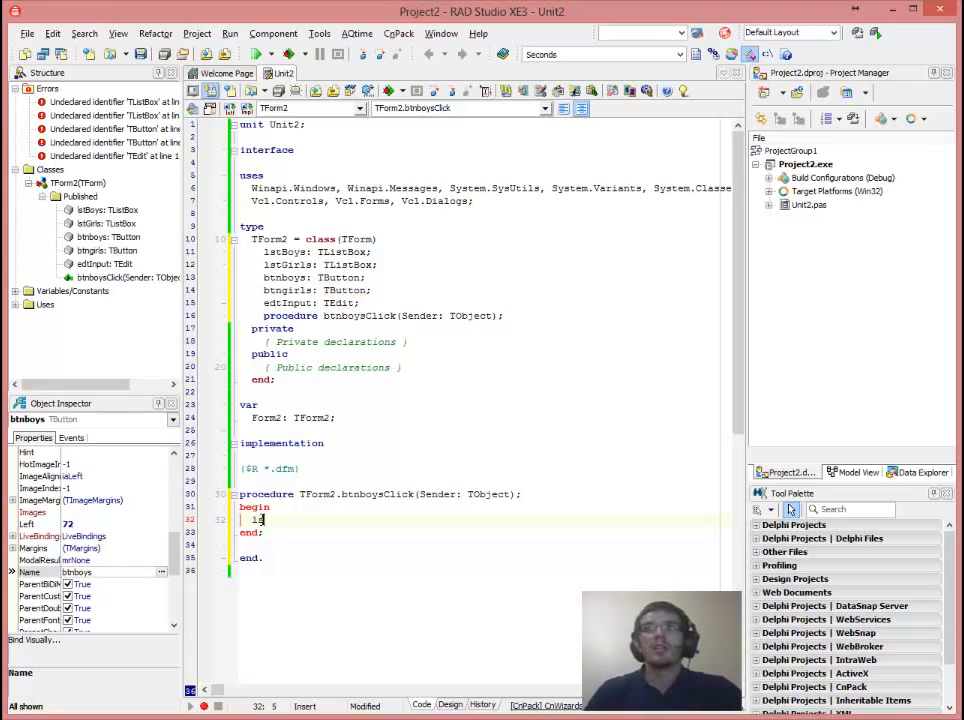
pyautogui.write('stBoys')
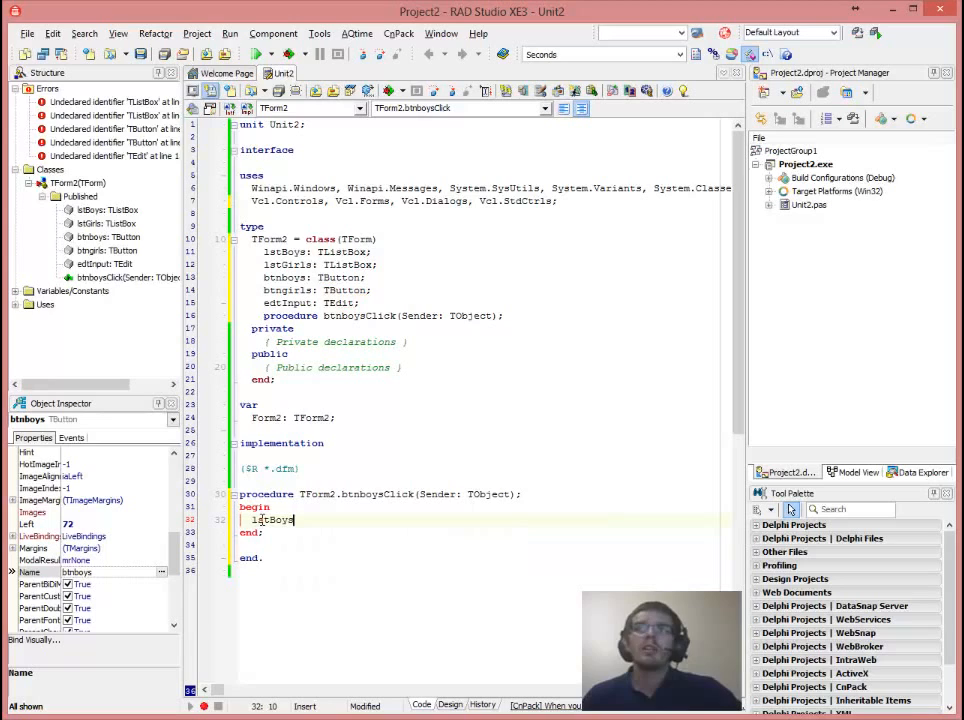
pyautogui.write('.')
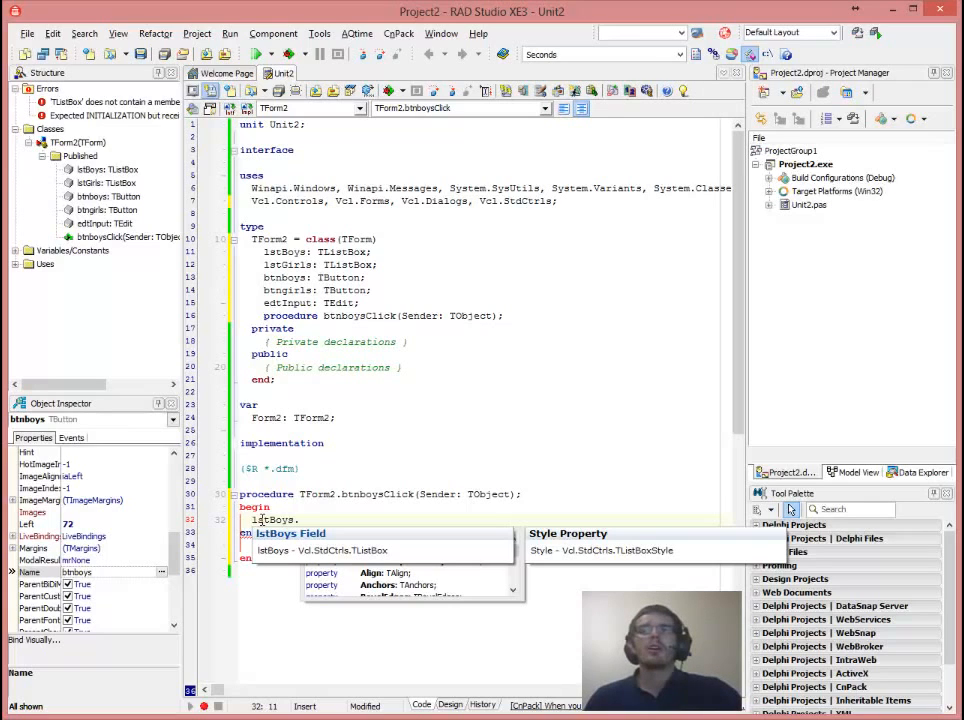
pyautogui.write('.')
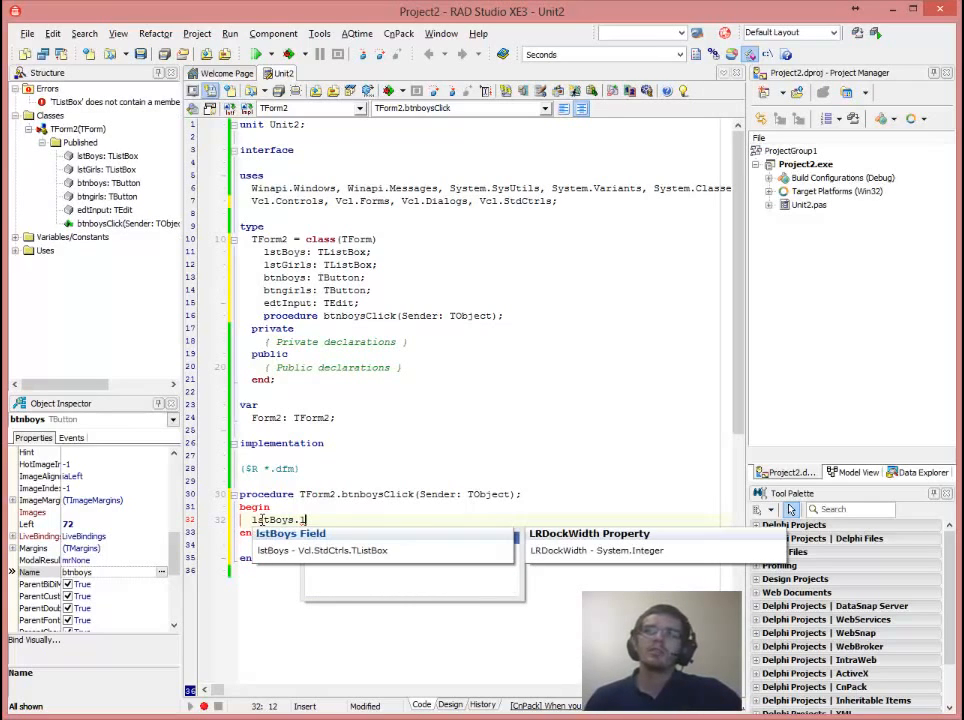
pyautogui.write('l')
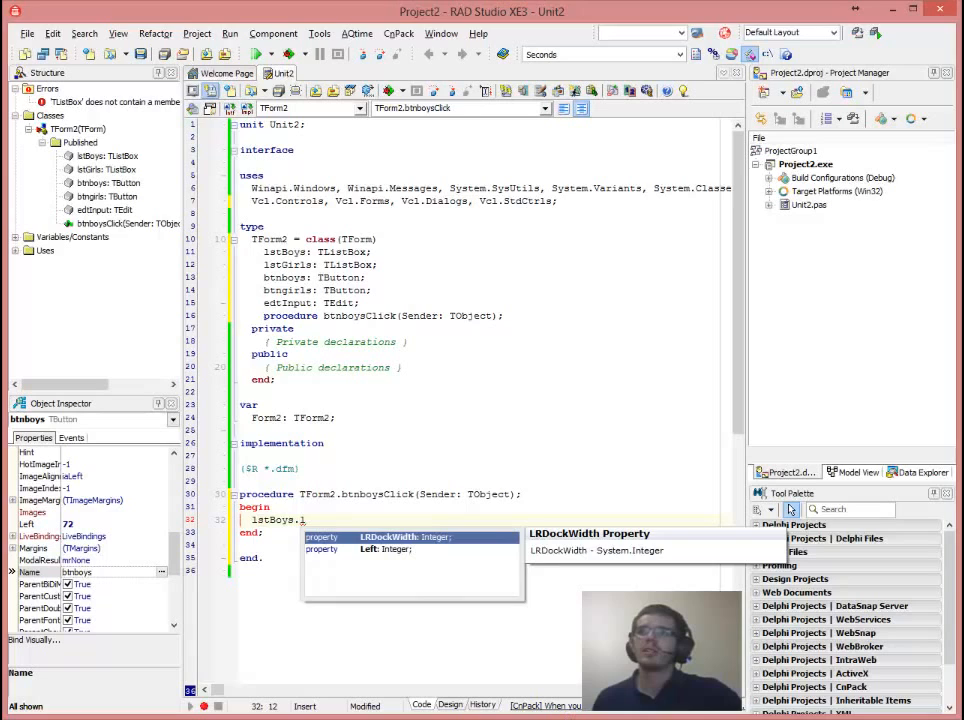
pyautogui.write('al')
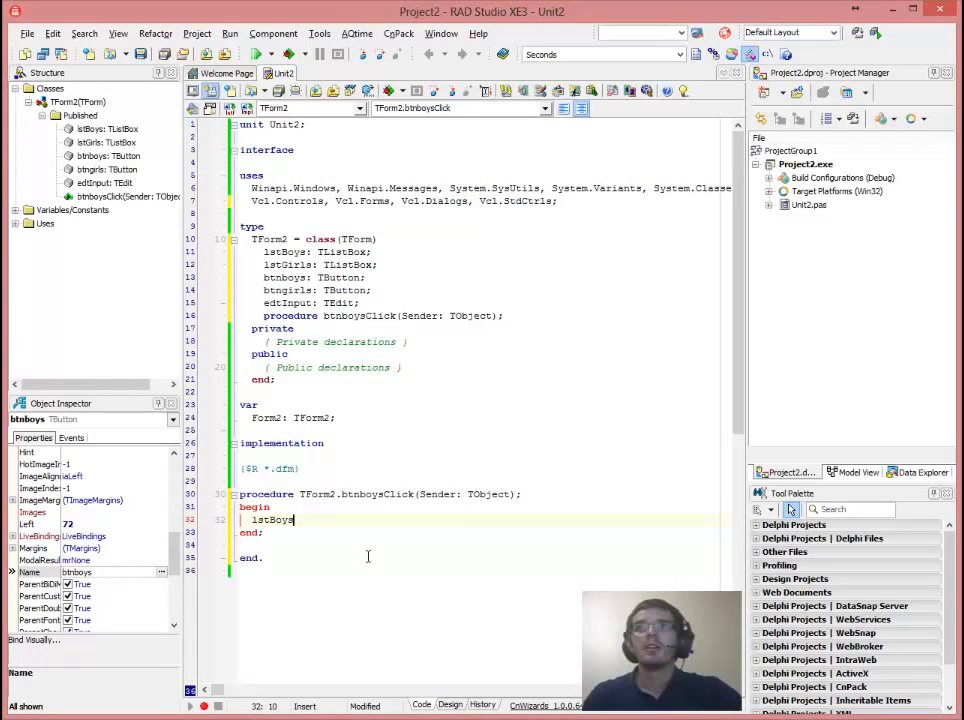
pyautogui.write('.')
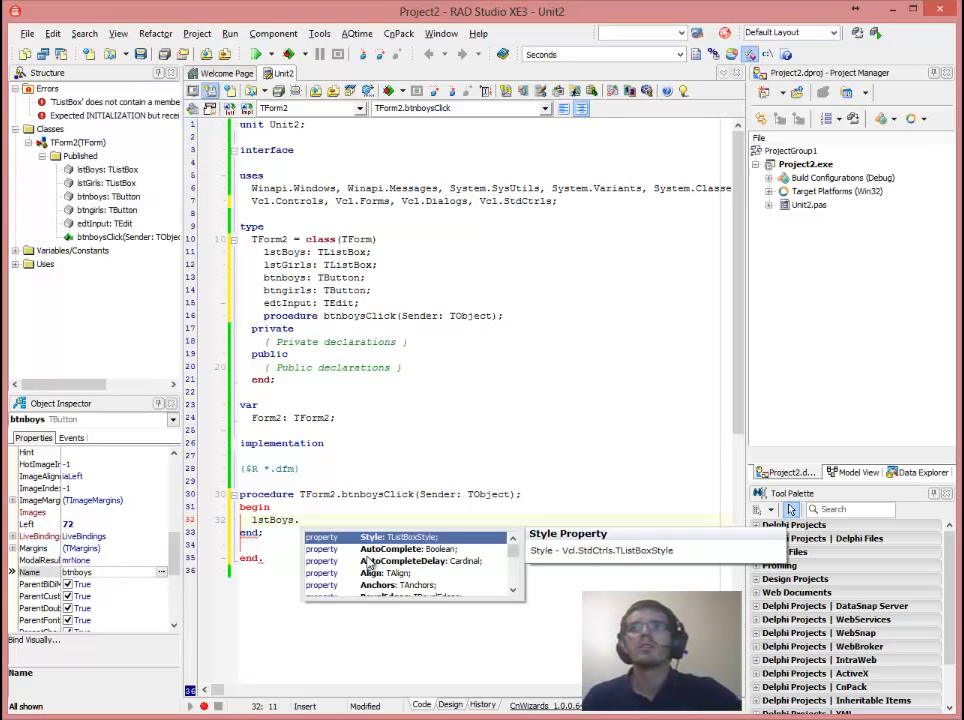
pyautogui.write('Items')
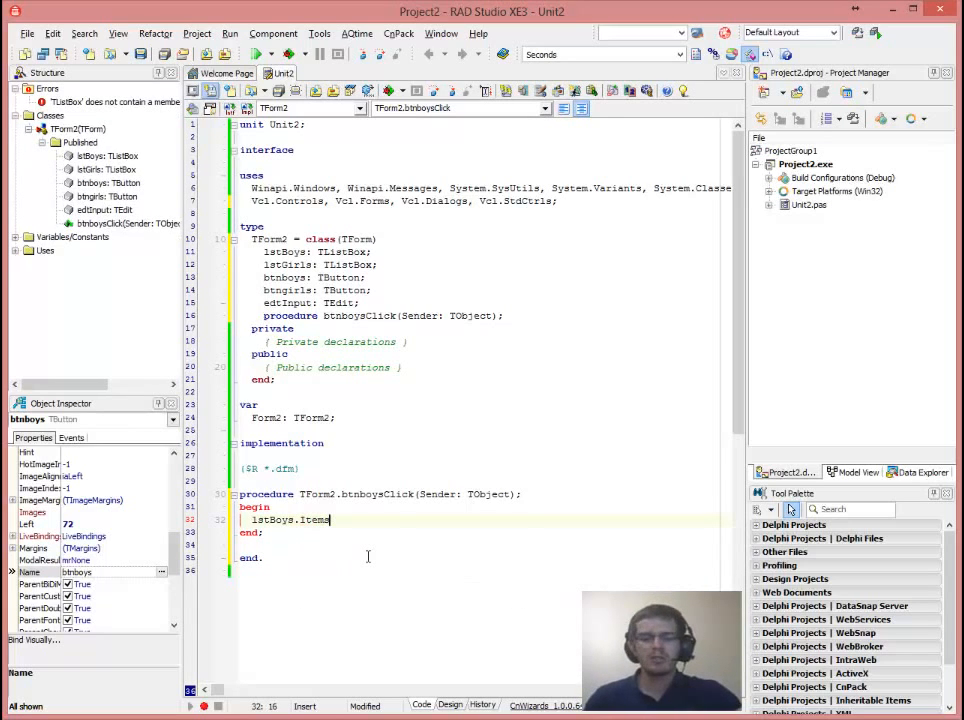
pyautogui.write('a')
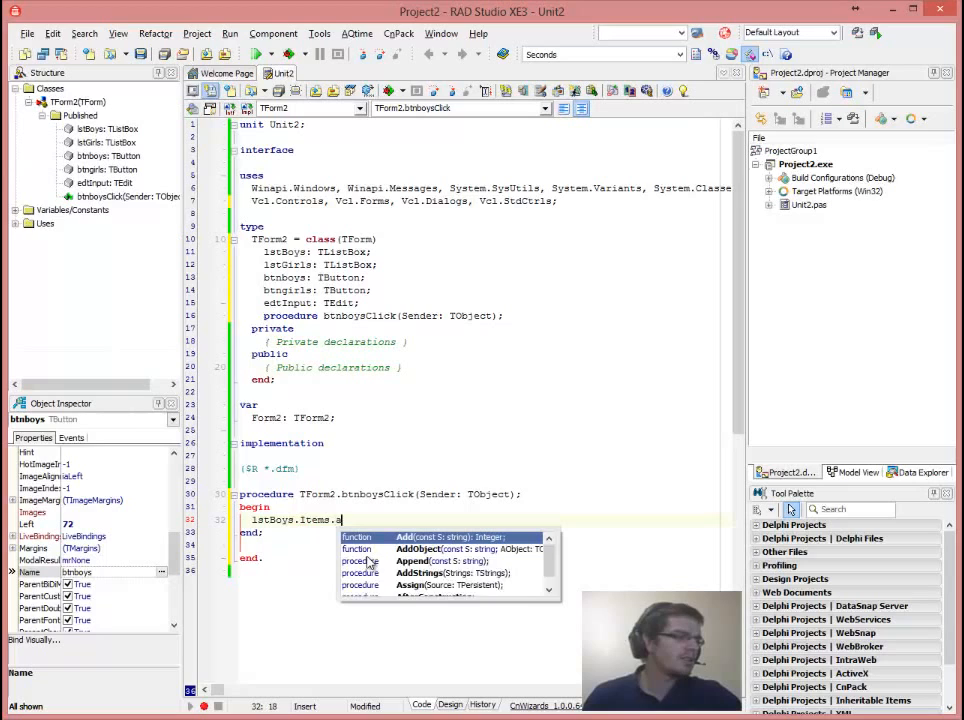
pyautogui.write('dd(')
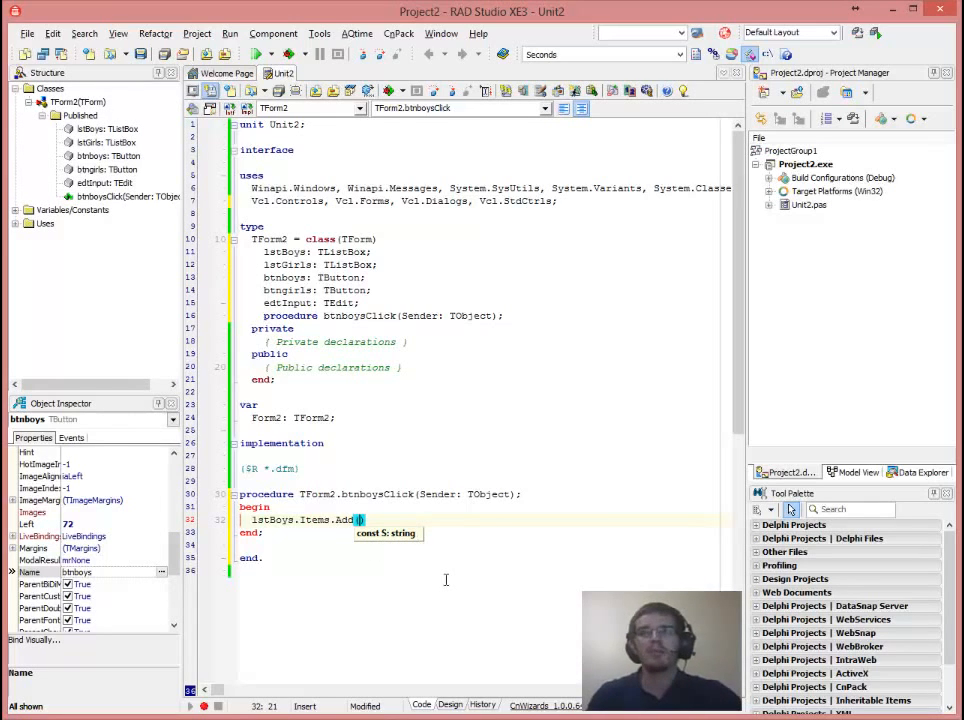
pyautogui.write('edtInput.Text')
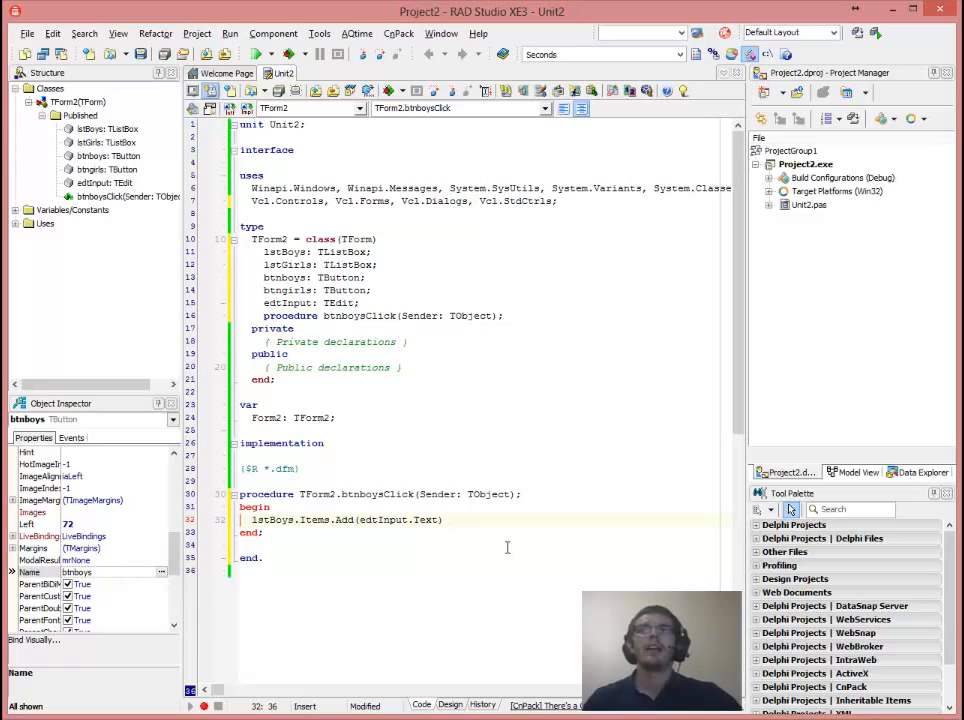
# Add edtInput.Clear; on the next line and return to the form design.
pyautogui.press('enter')
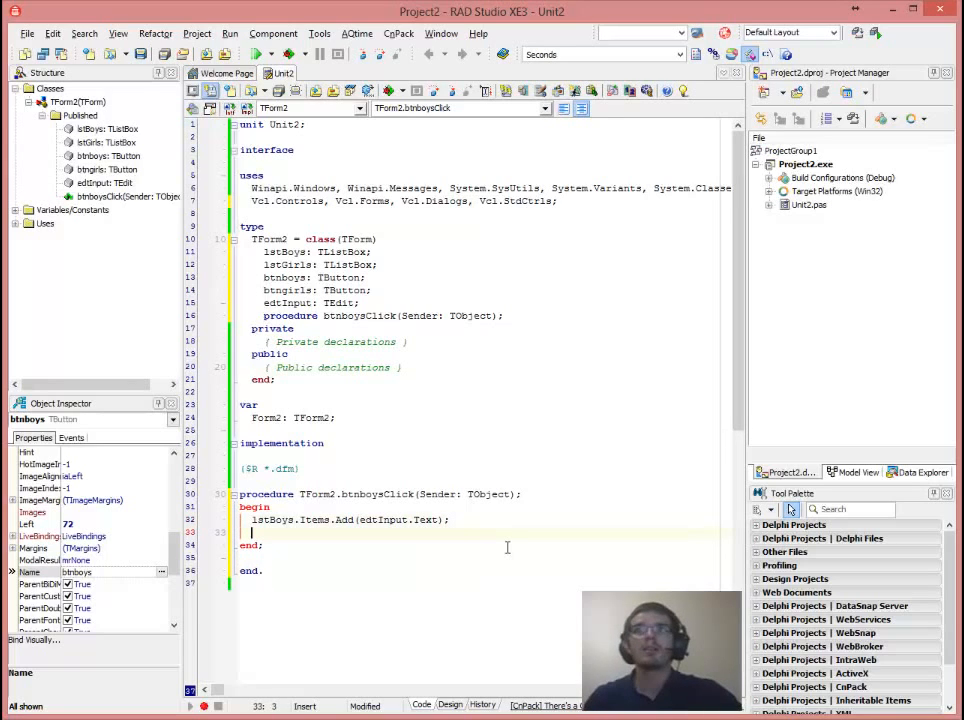
pyautogui.write('edt')
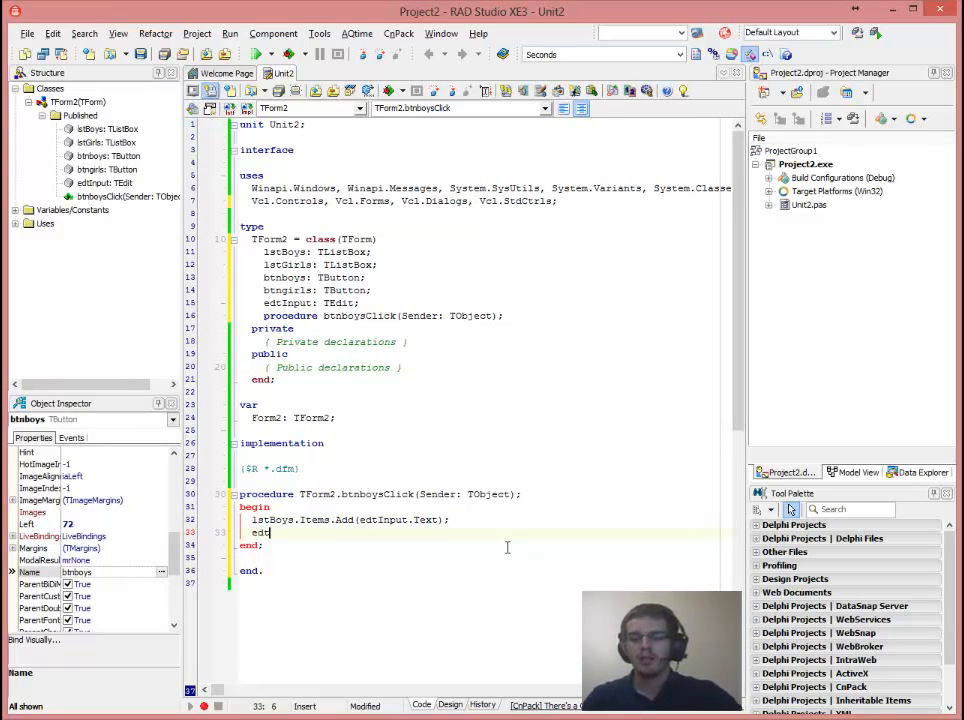
pyautogui.write('Input')
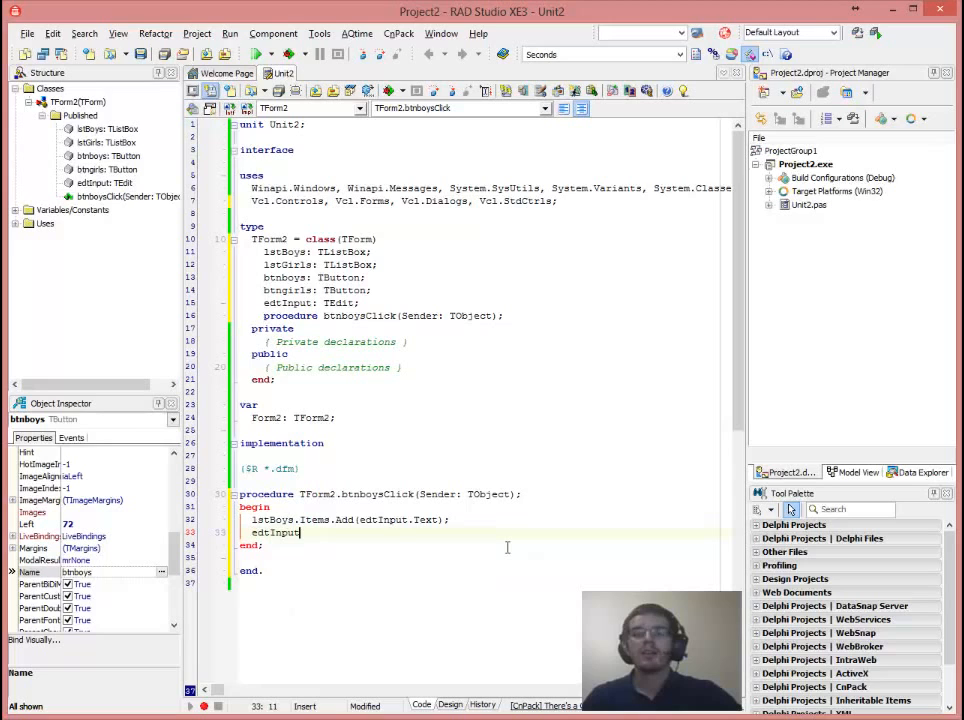
pyautogui.write('.cl')
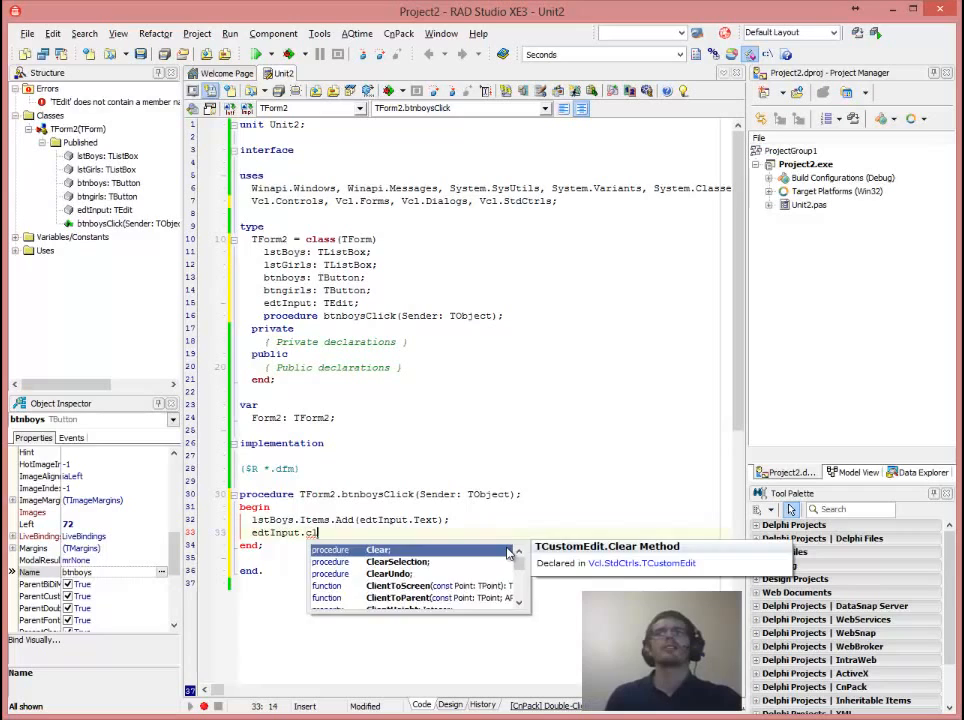
pyautogui.write('Clear;')
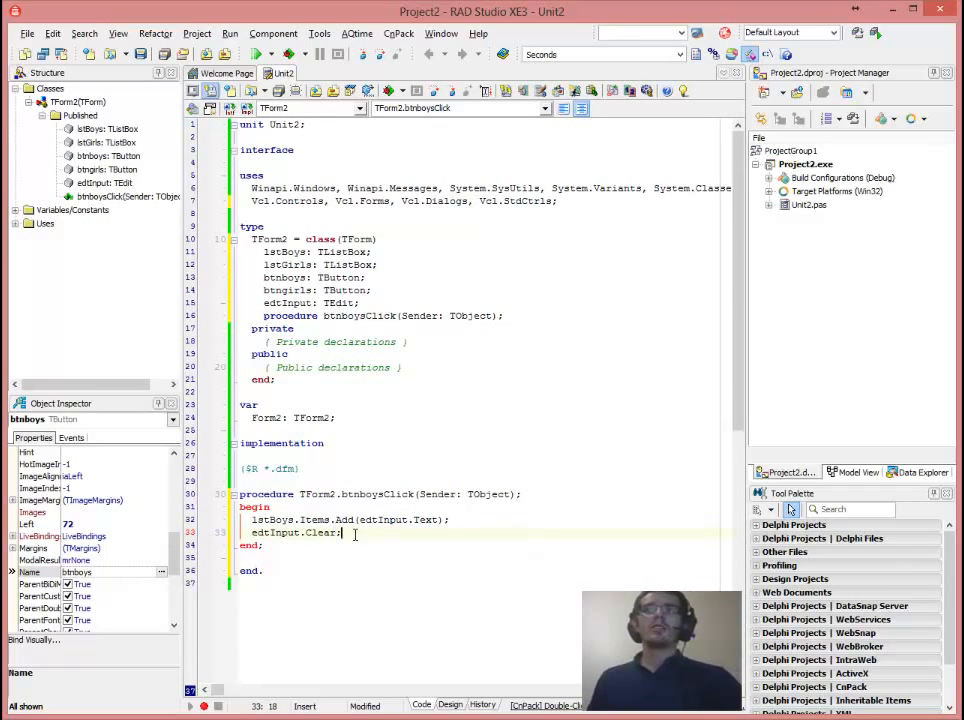
pyautogui.doubleClick(324, 532)
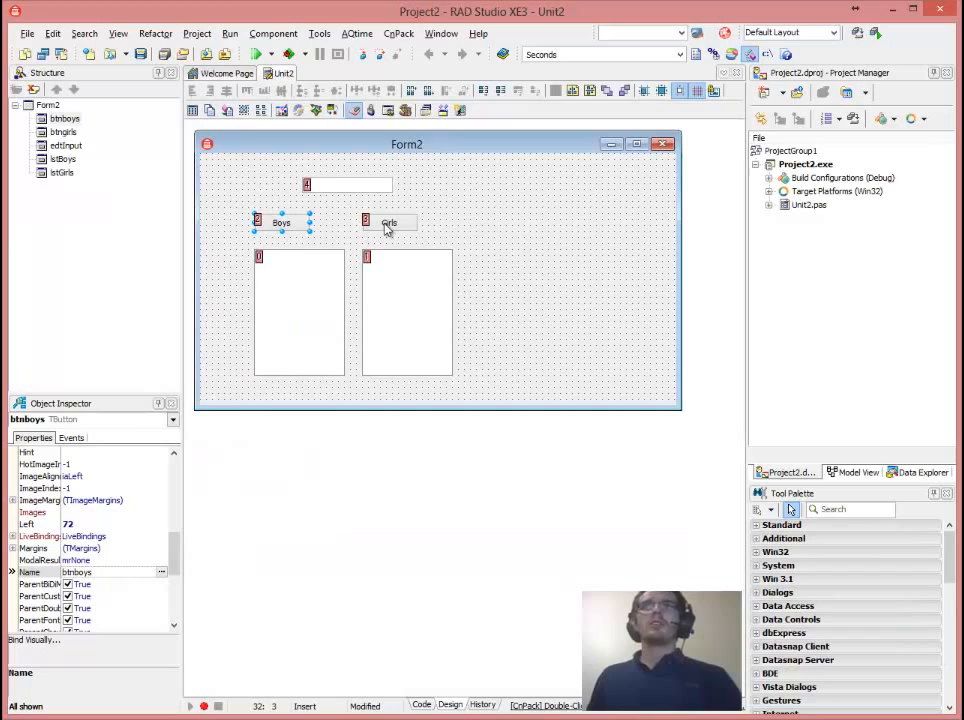
# Generate btngirlsClick and write lstBoys.Items.Add(edtInput.Text); into it.
pyautogui.doubleClick(388, 222)
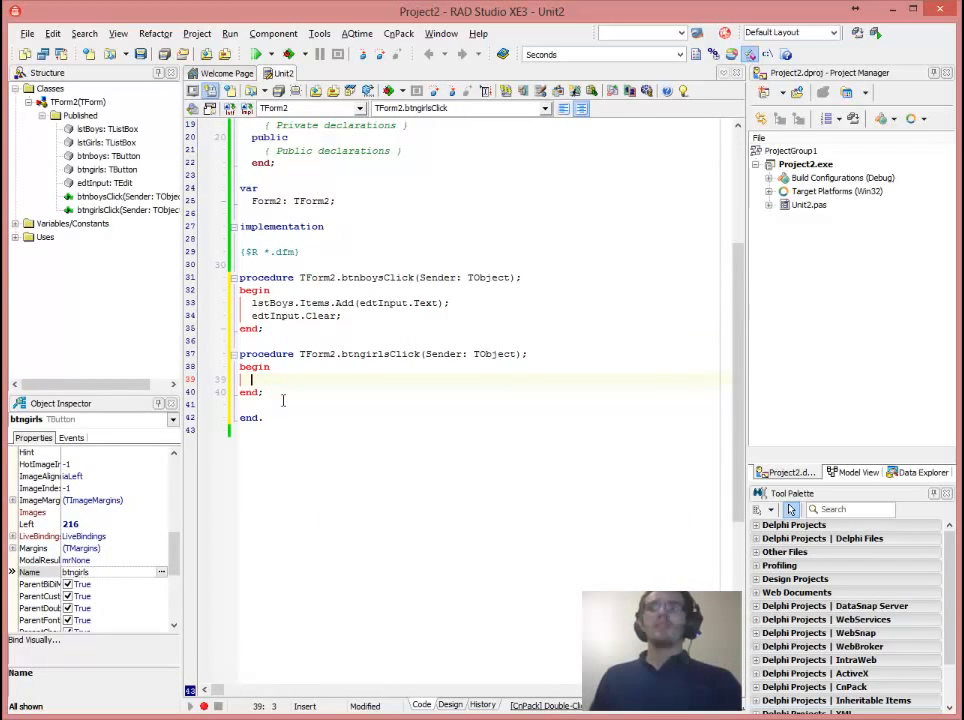
pyautogui.write('lstBoys.Items.Add(edtInput.Text);')
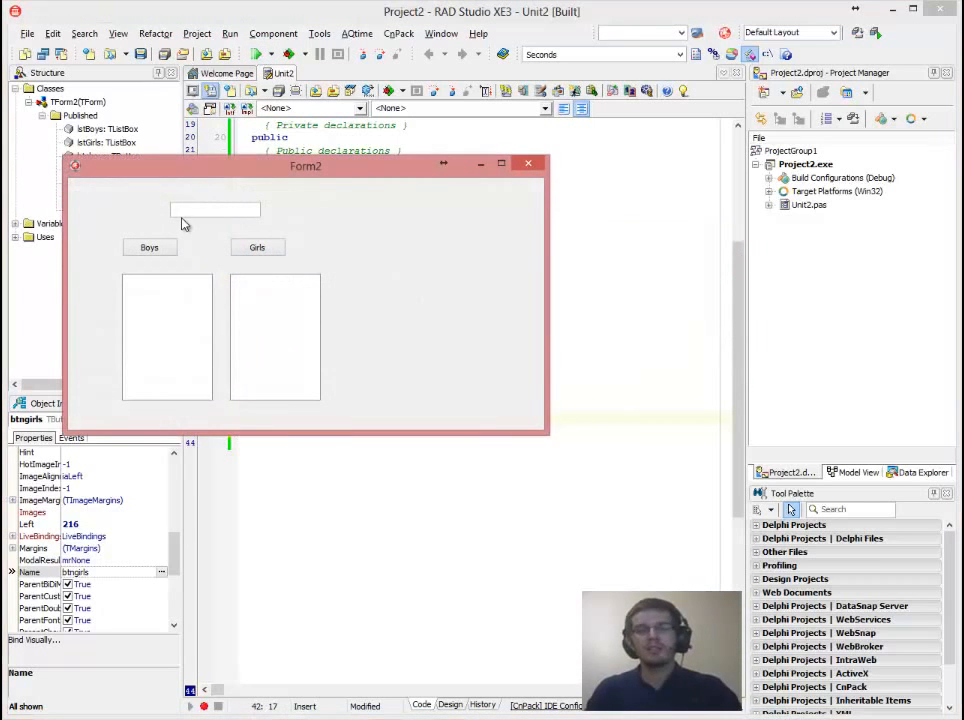
# In the running form add MARIUS and BRAD to Boys, ANGELINA and SARAH to Girls.
pyautogui.write('MARIUS')
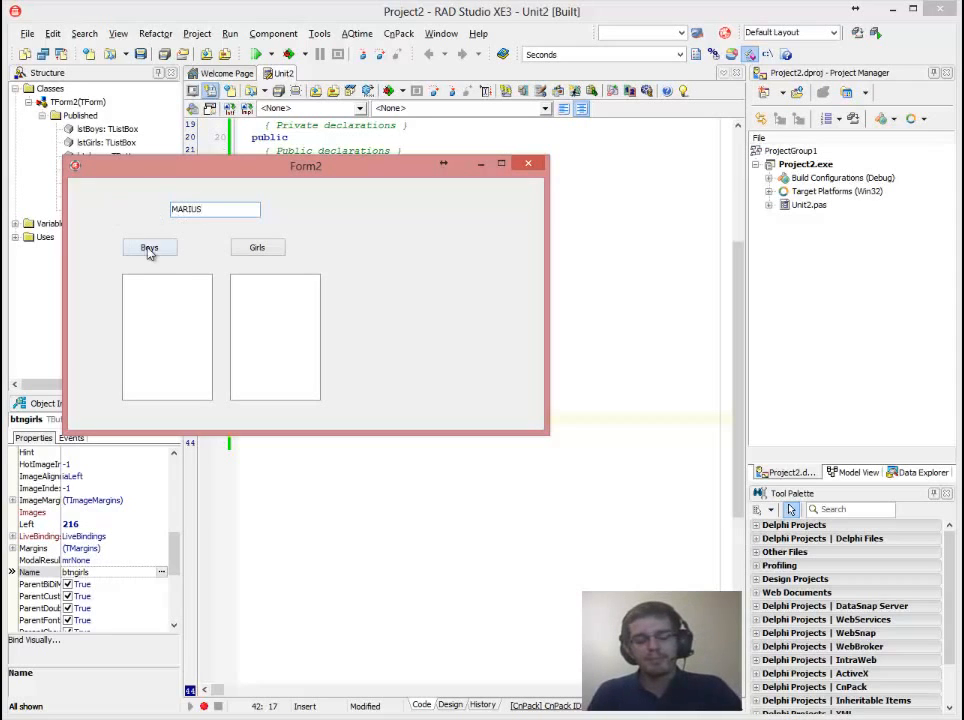
pyautogui.click(148, 248)
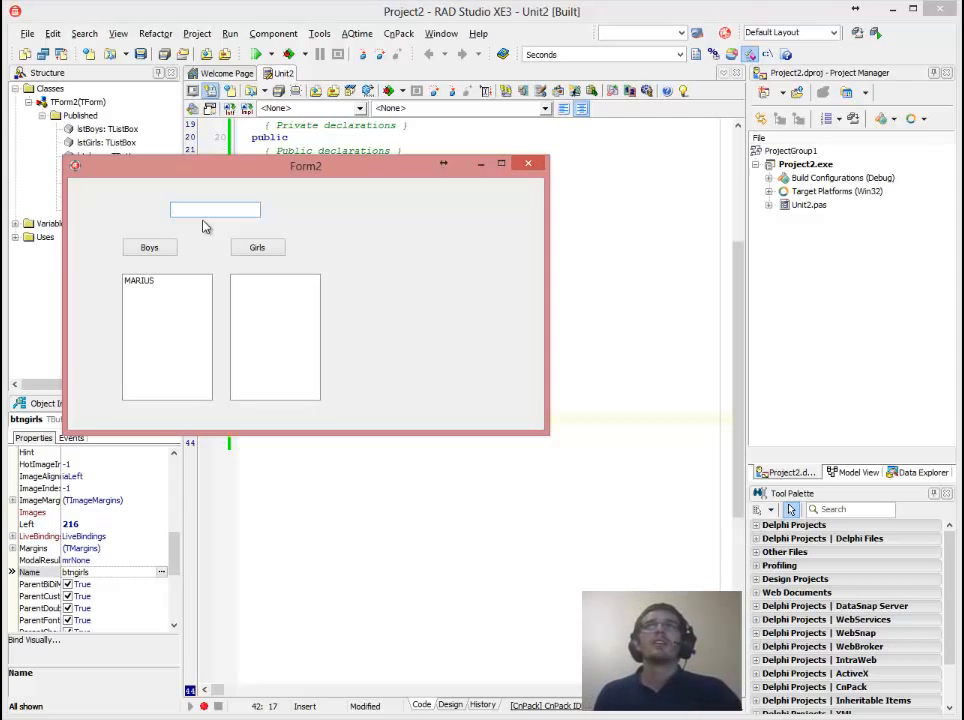
pyautogui.write('ANGEL')
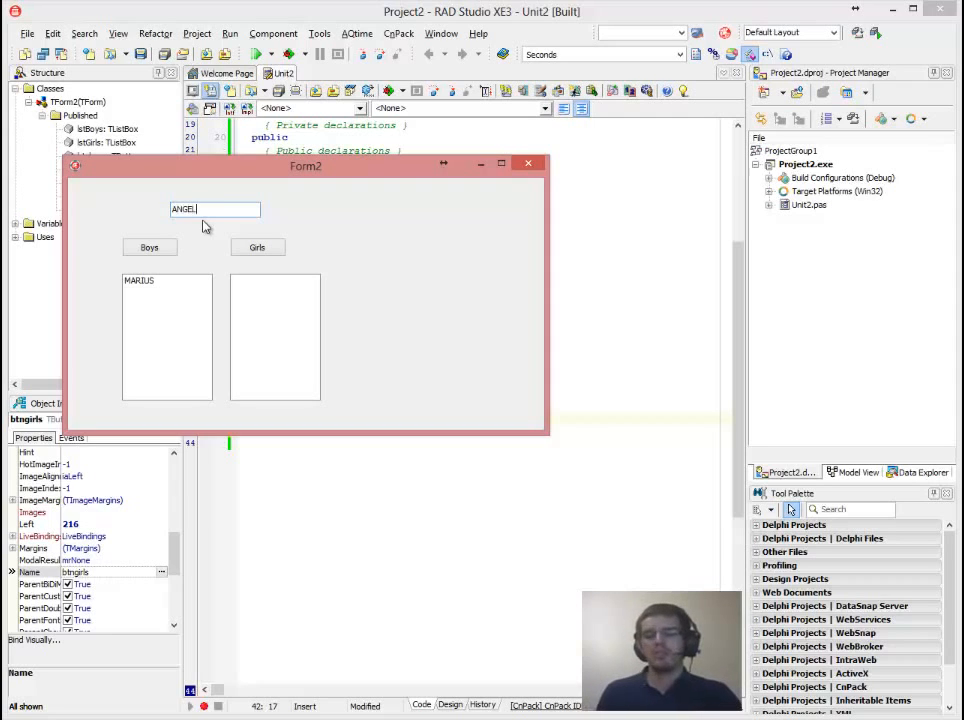
pyautogui.click(256, 248)
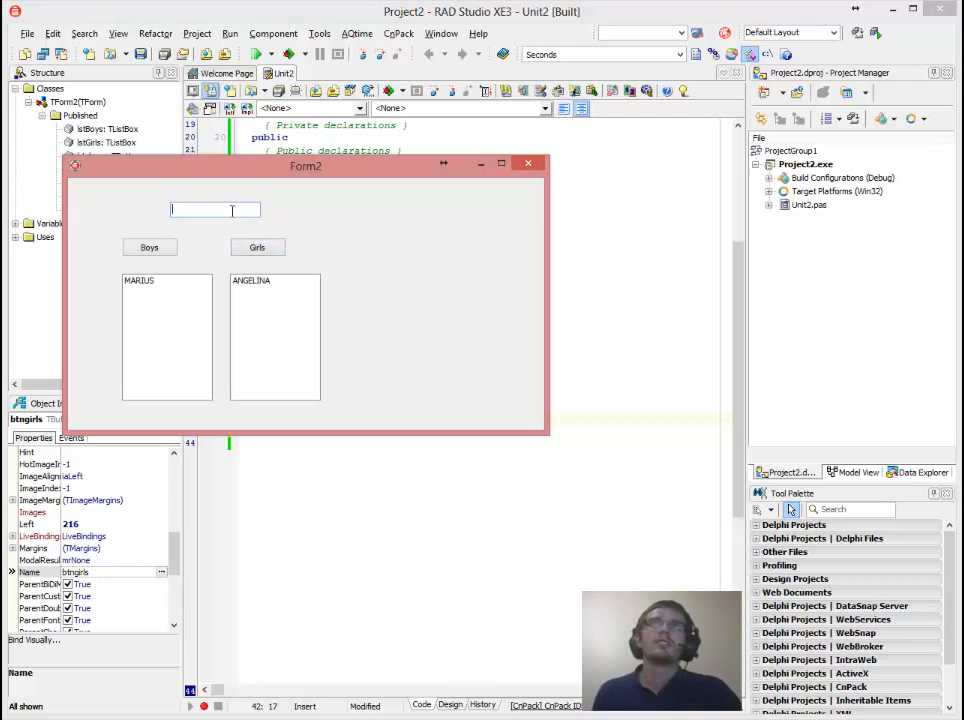
pyautogui.write('BRAD')
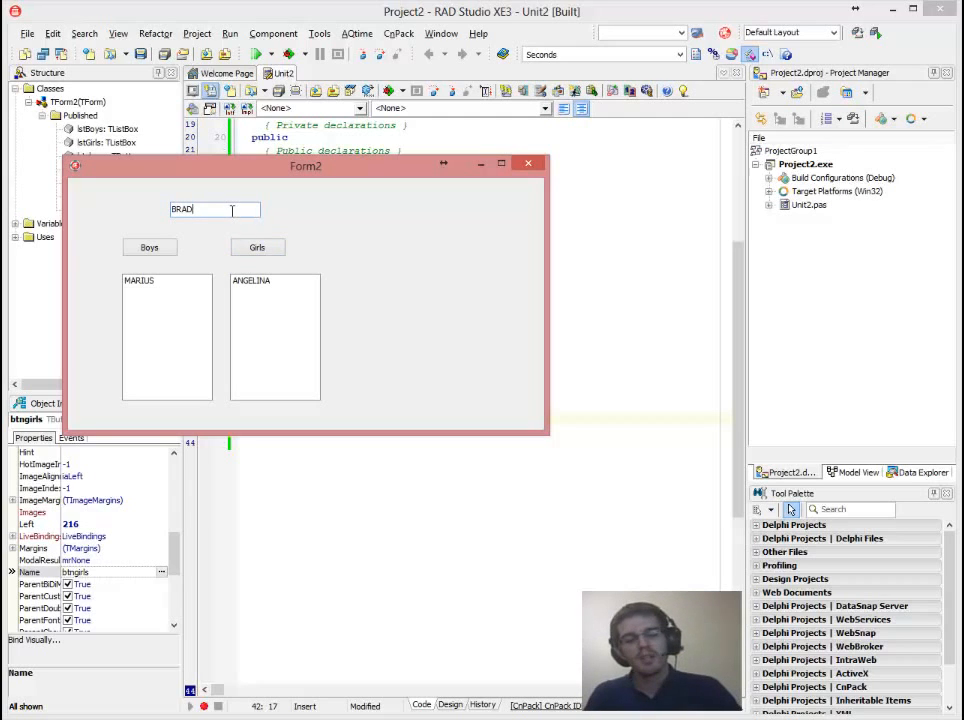
pyautogui.click(148, 248)
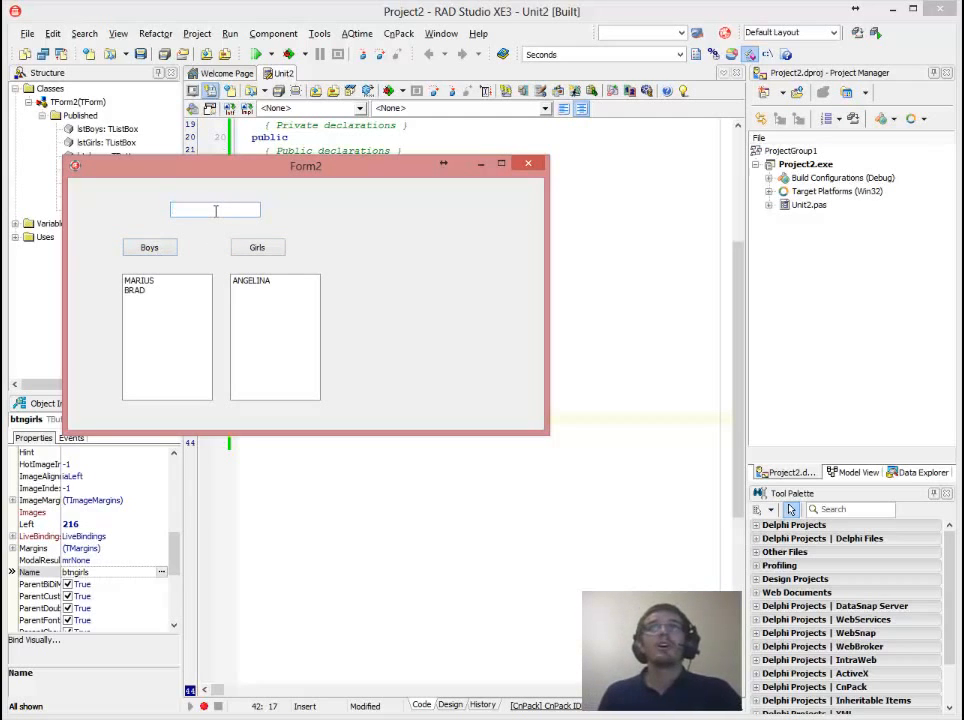
pyautogui.write('SARAH')
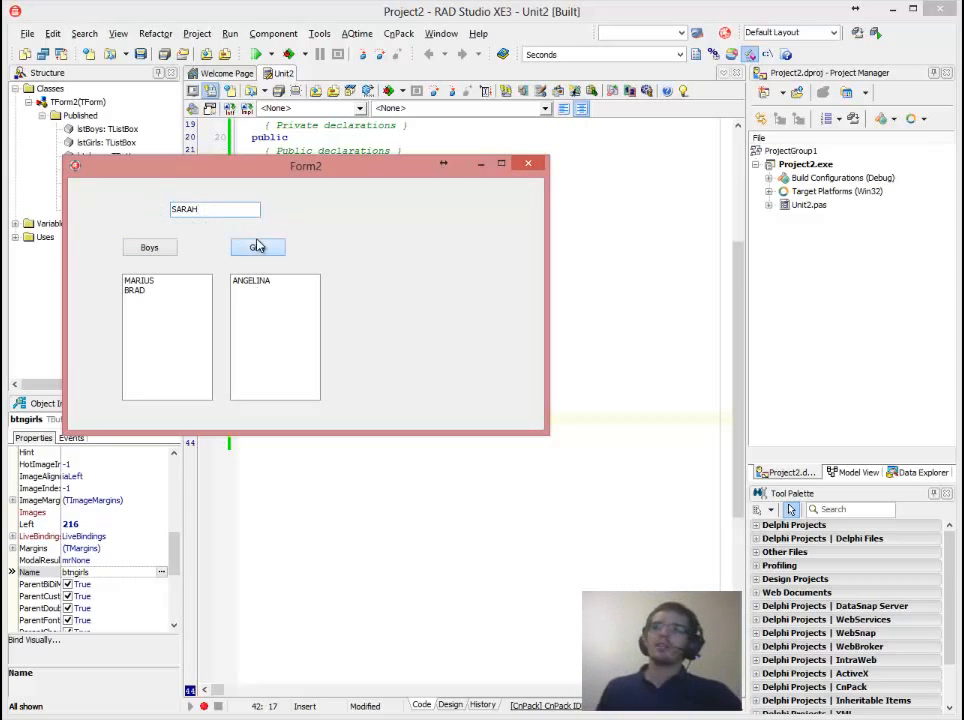
pyautogui.click(258, 248)
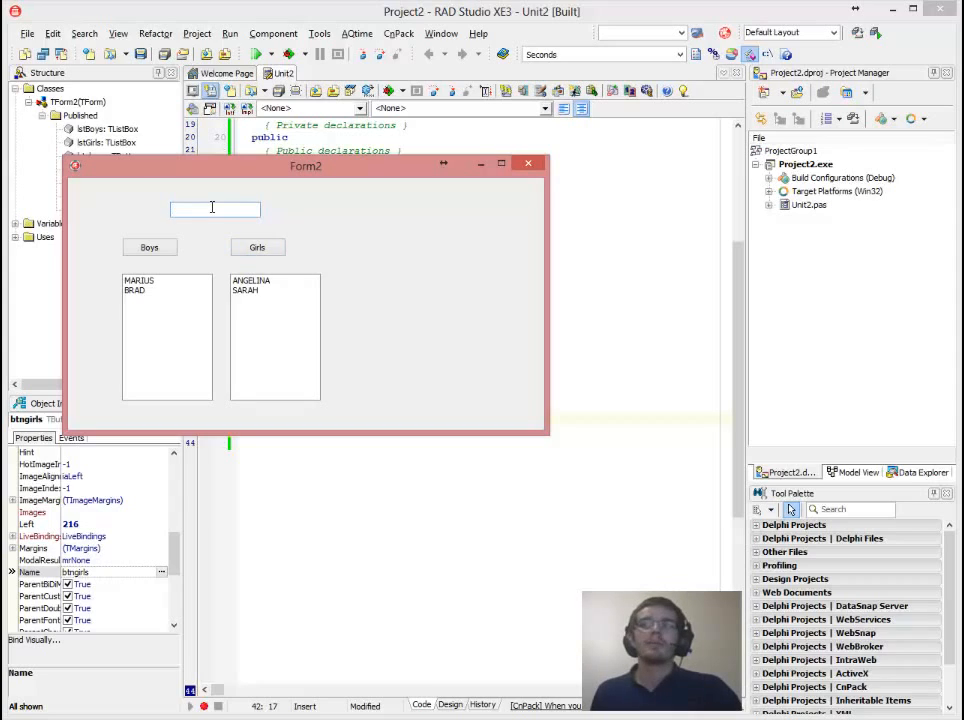
pyautogui.moveTo(320, 214)
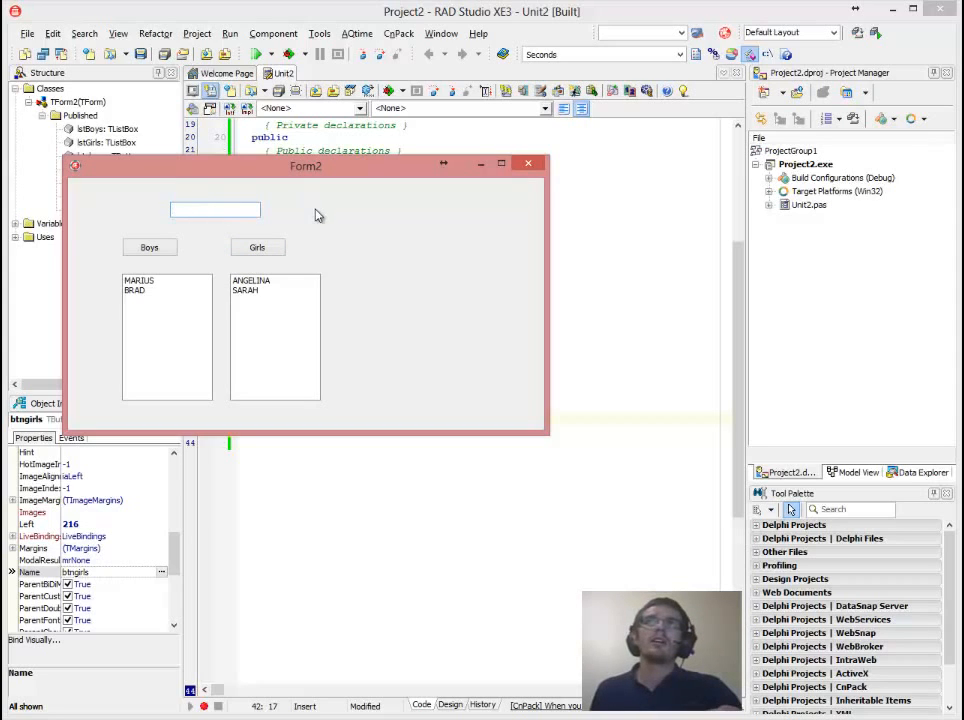
# Close the running Form2 window and return to the code editor.
pyautogui.click(252, 280)
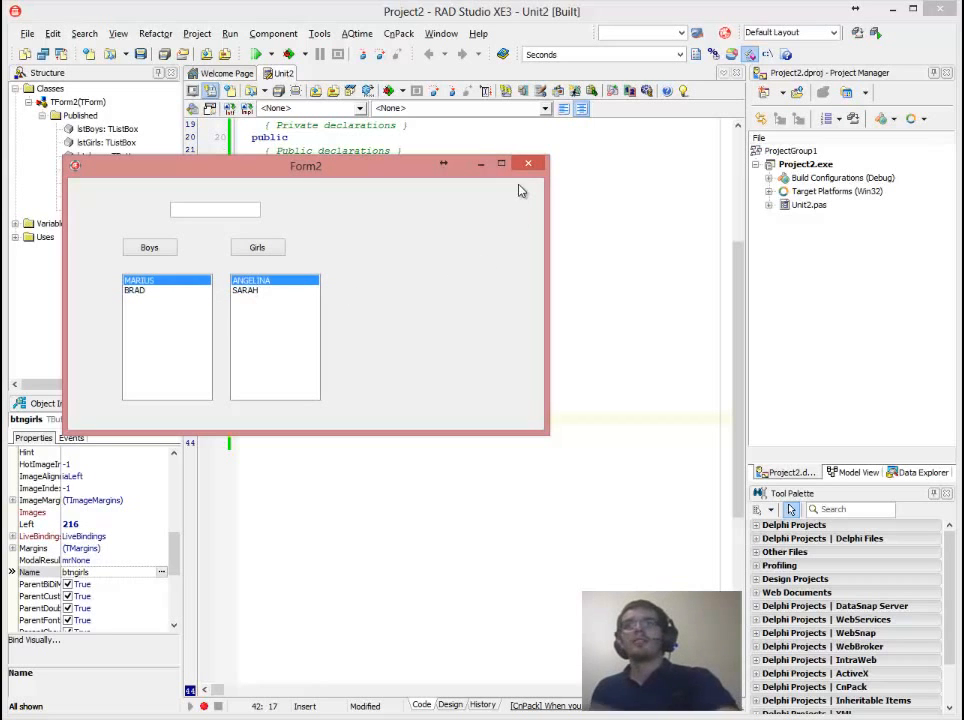
pyautogui.click(528, 164)
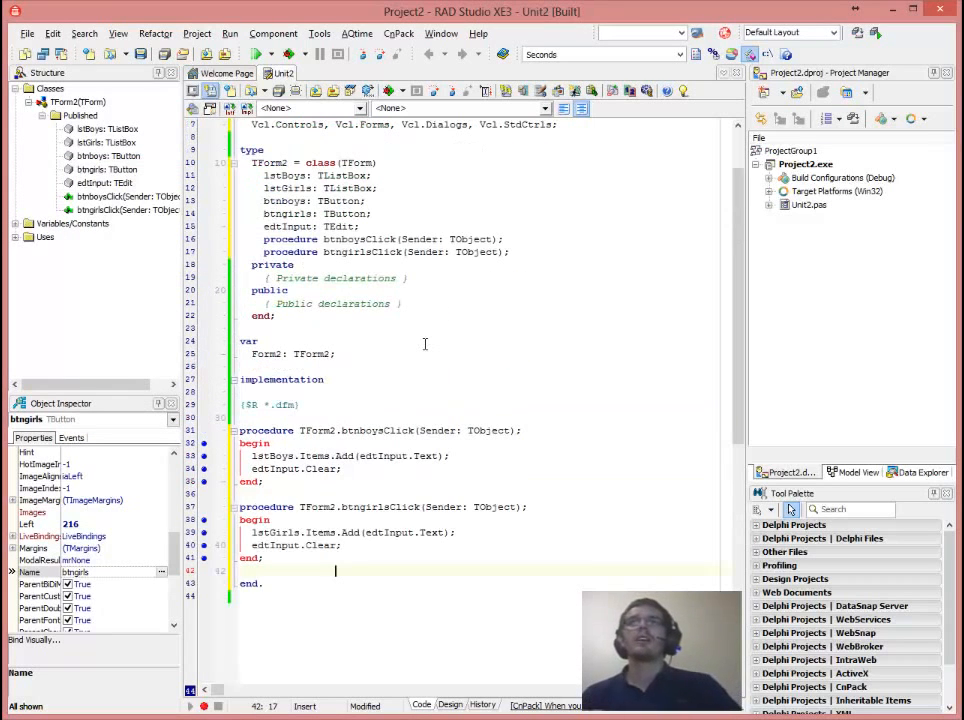